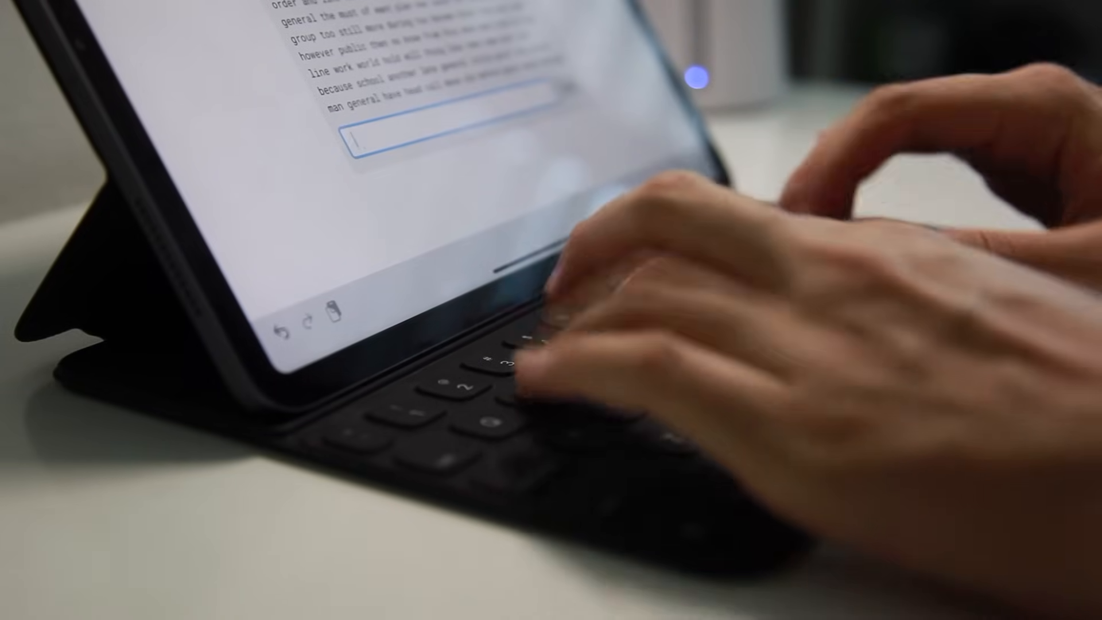
# Search Google for 'learn to type' to list TypingClub, Typing.com and keybr.com
pyautogui.write('think')
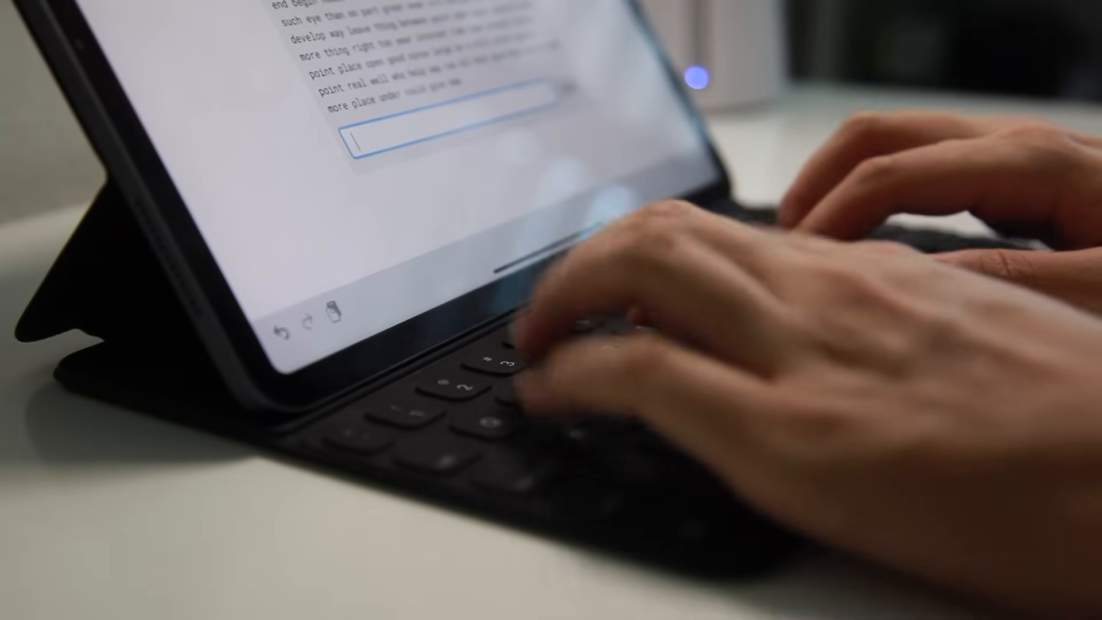
pyautogui.write('n')
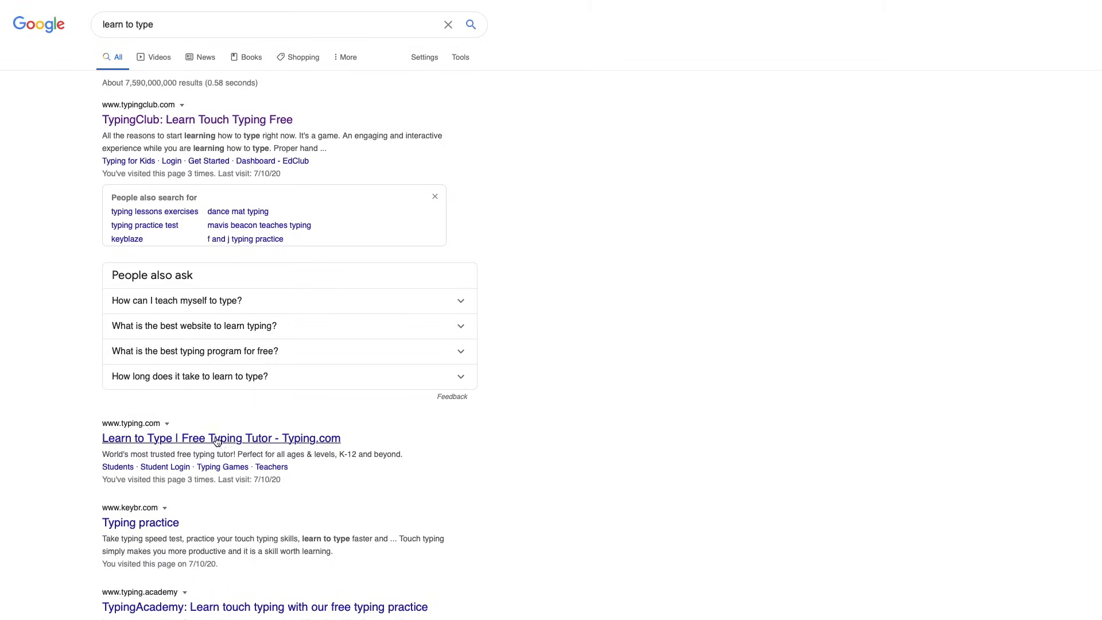
# Open TypingClub from the results and launch the first Home Row lesson
pyautogui.click(197, 120)
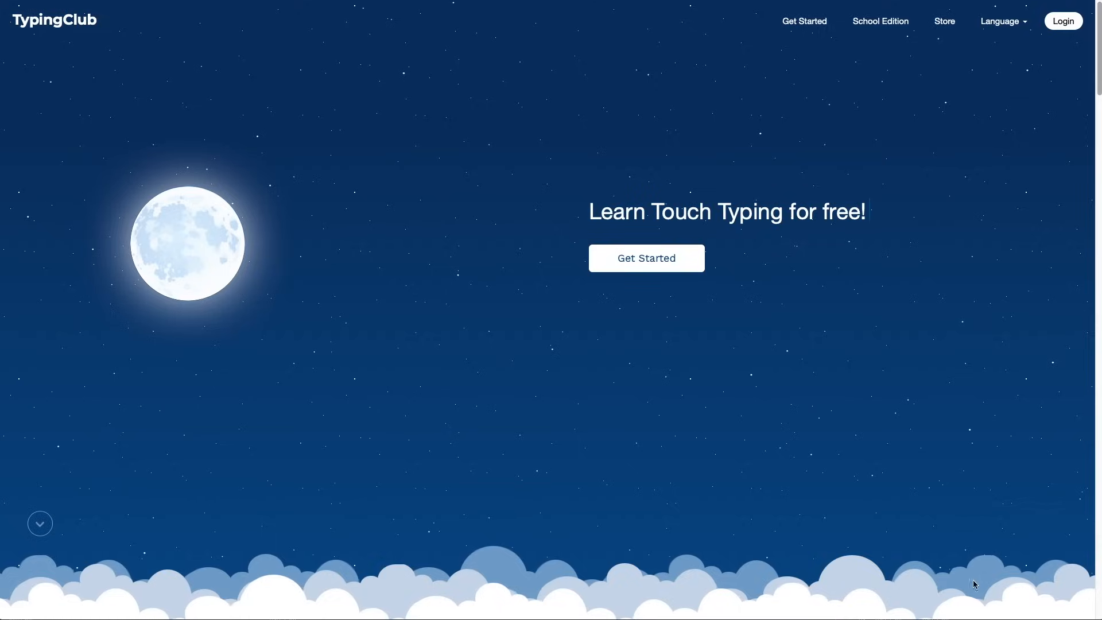
pyautogui.click(645, 258)
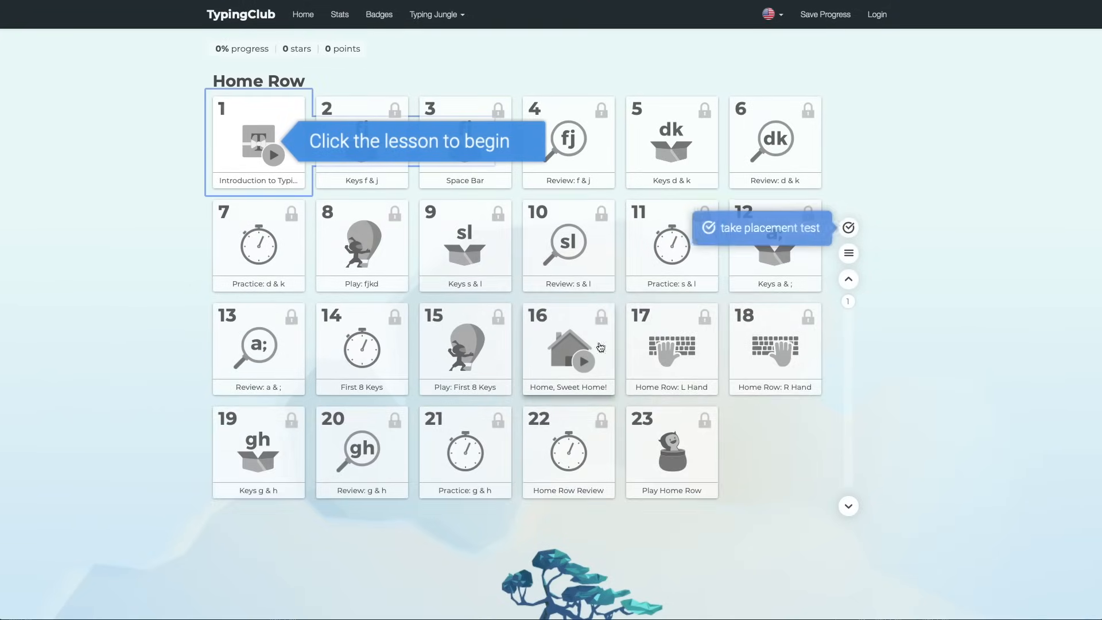
pyautogui.click(769, 227)
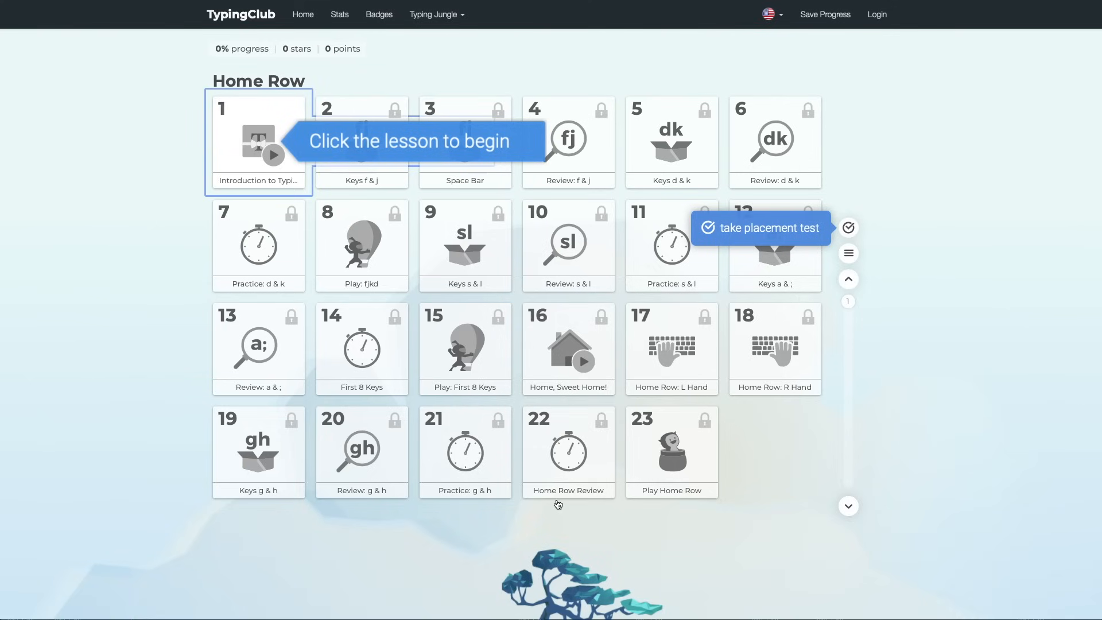
pyautogui.moveTo(747, 175)
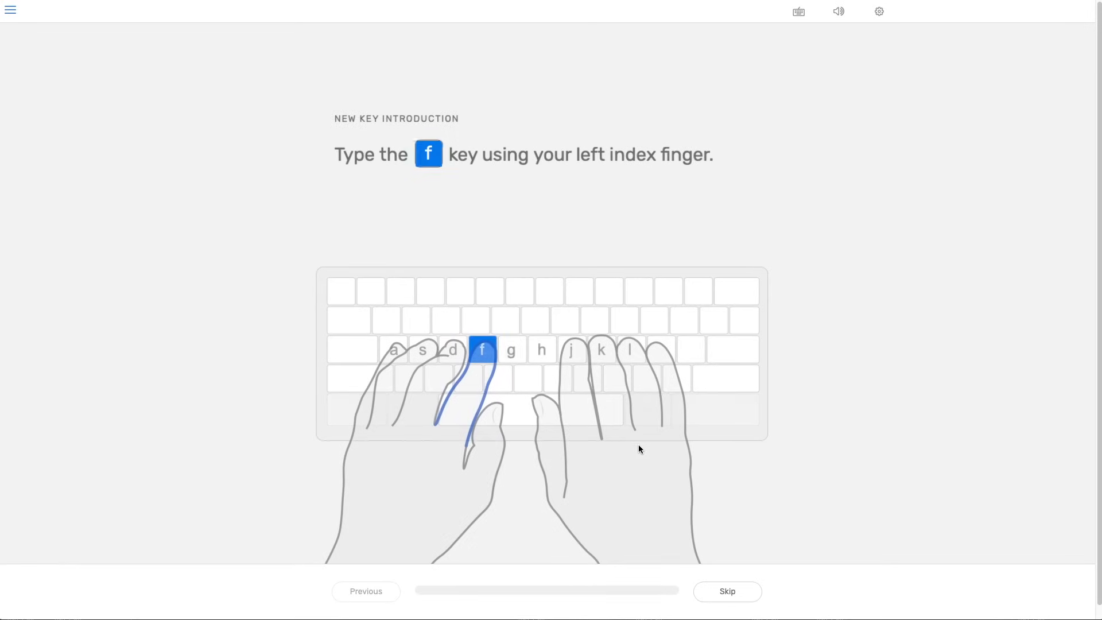
pyautogui.moveTo(661, 363)
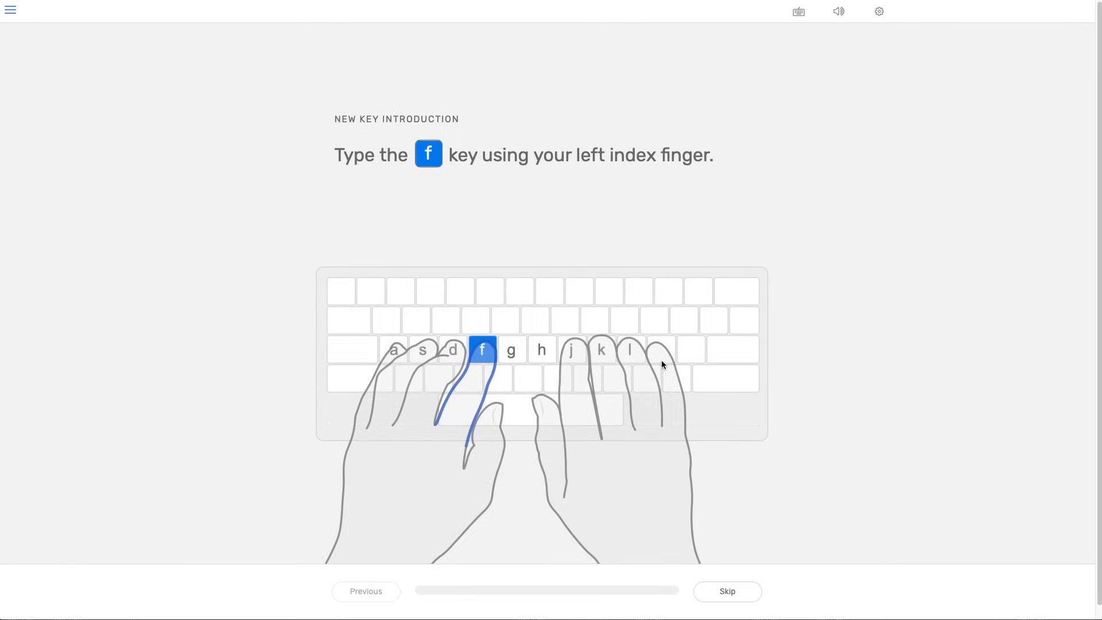
# Answer the f-key introduction and continue past the Good Job screen toward f and j practice
pyautogui.press('f')
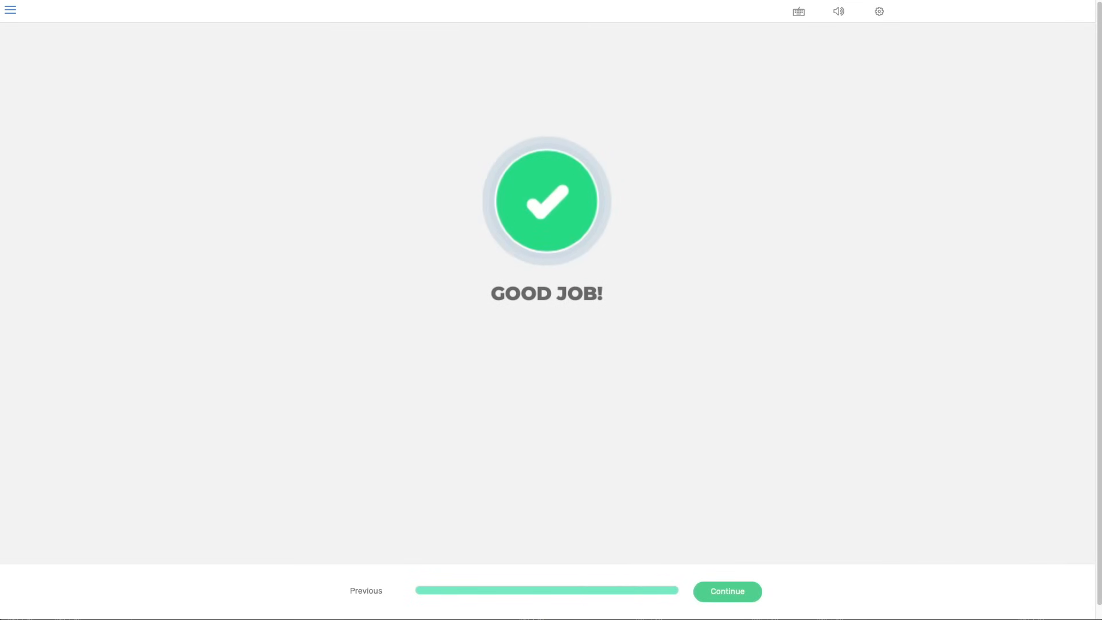
pyautogui.click(726, 591)
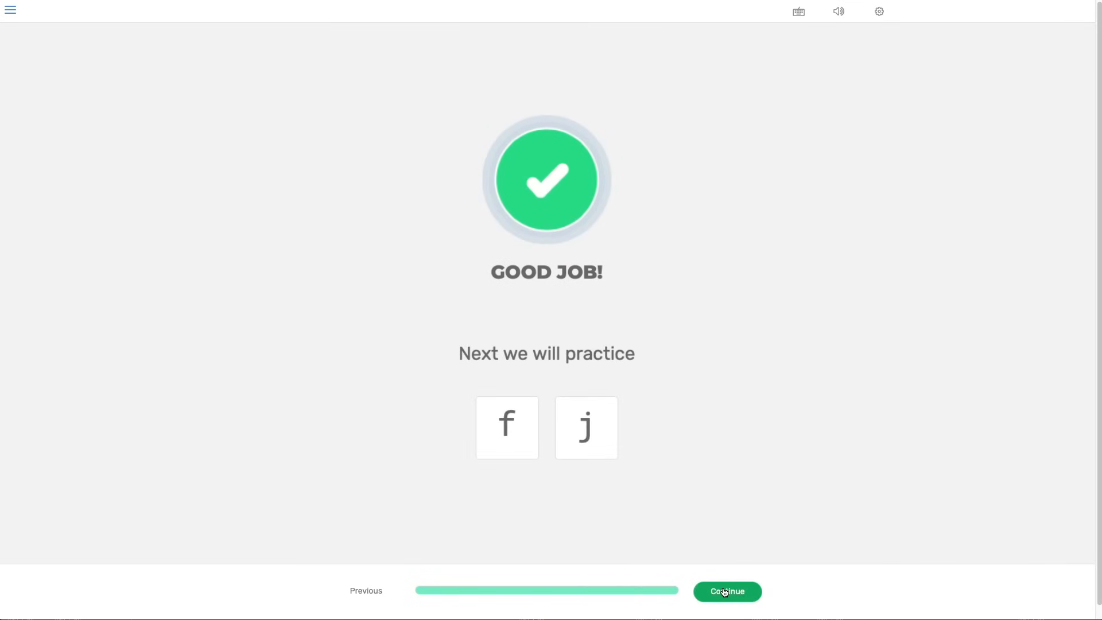
pyautogui.click(725, 591)
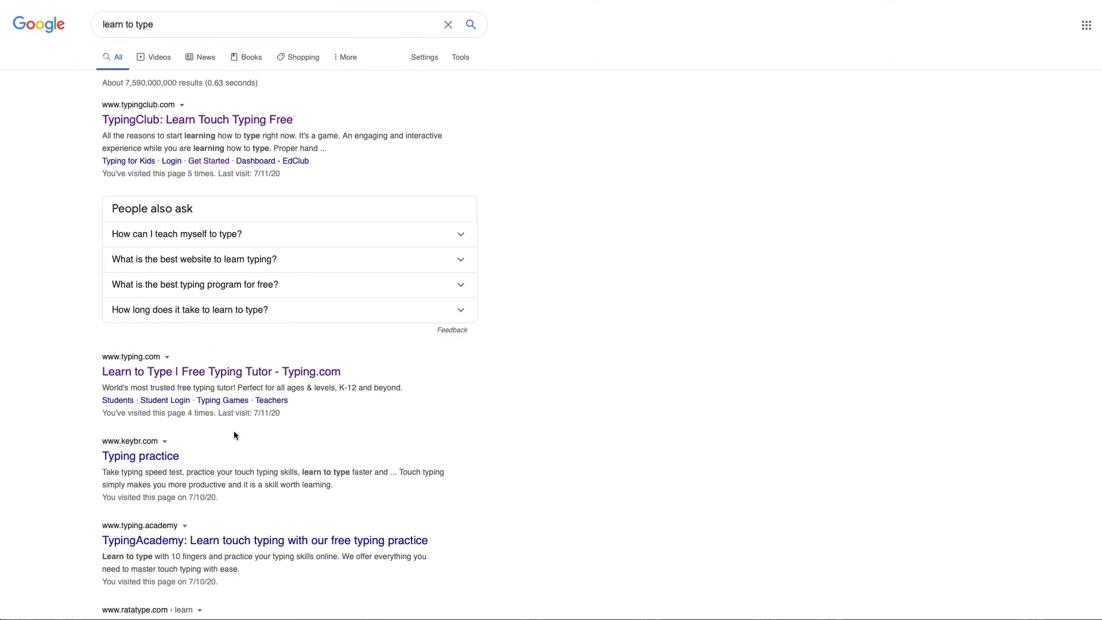
# Open keybr.com, dismiss its touch-typing tutorial and begin the drill with the first letters
pyautogui.click(140, 455)
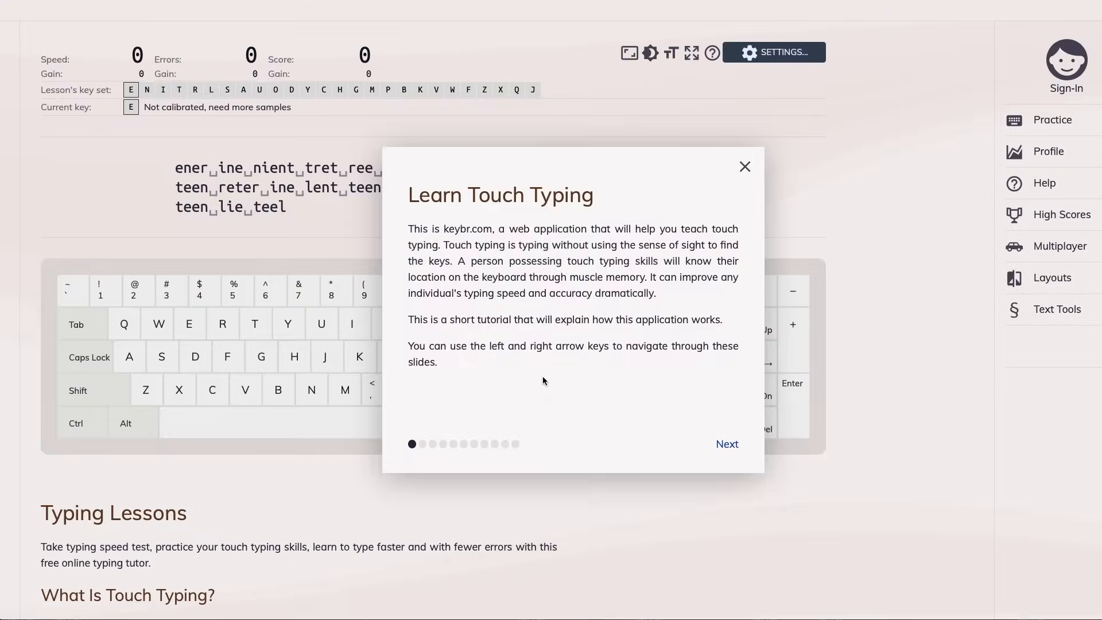
pyautogui.click(744, 166)
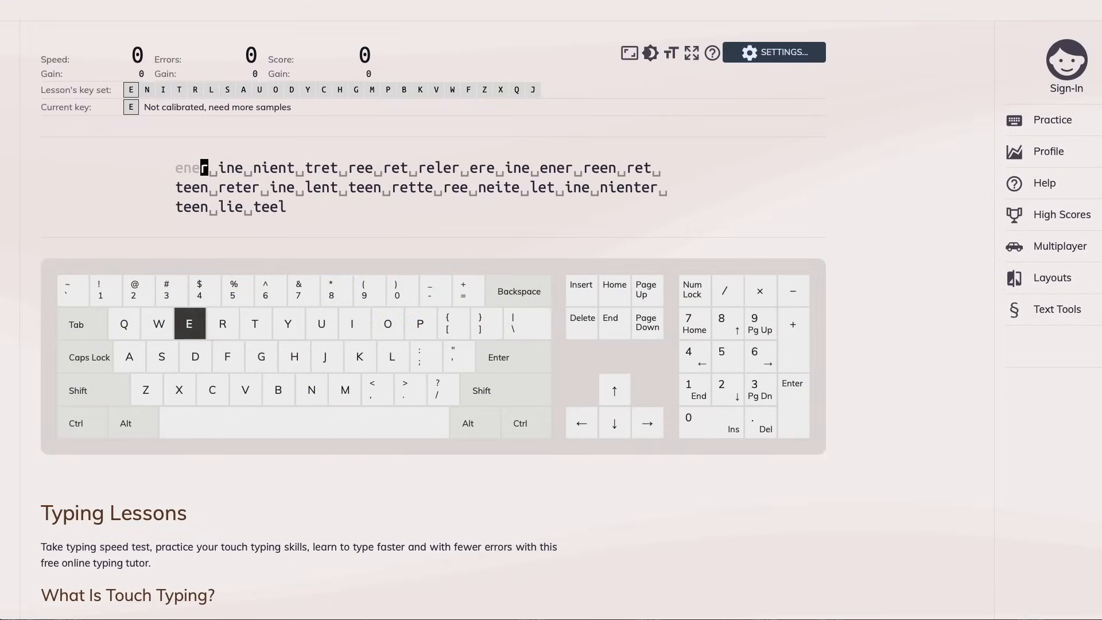
pyautogui.write('r')
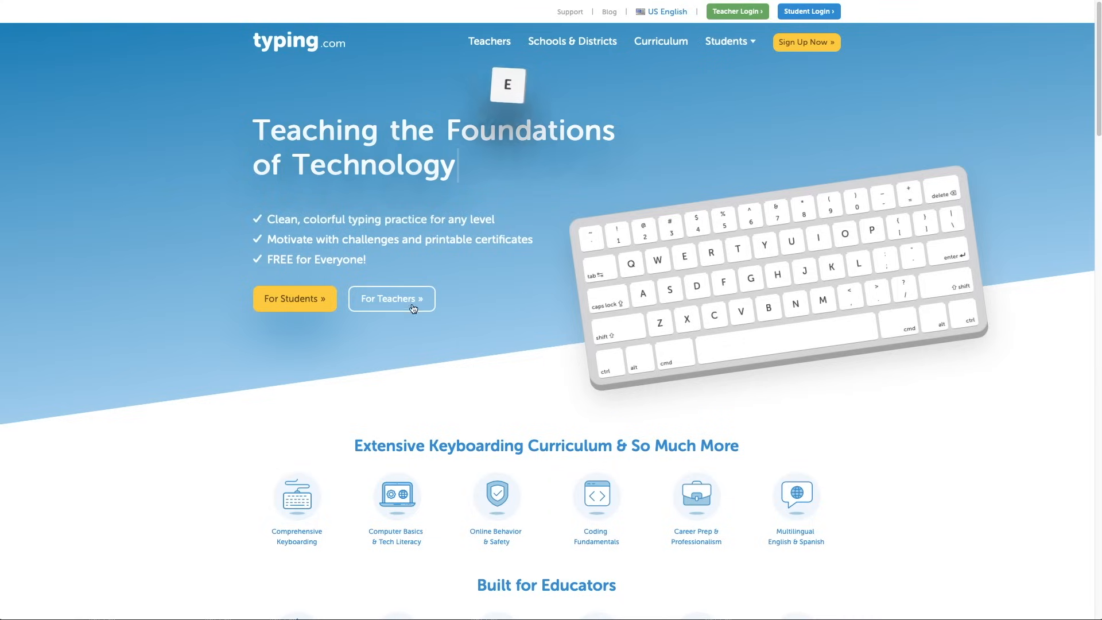
# Browse Typing.com's student lessons, viewing the Advanced and Intermediate lists
pyautogui.click(295, 299)
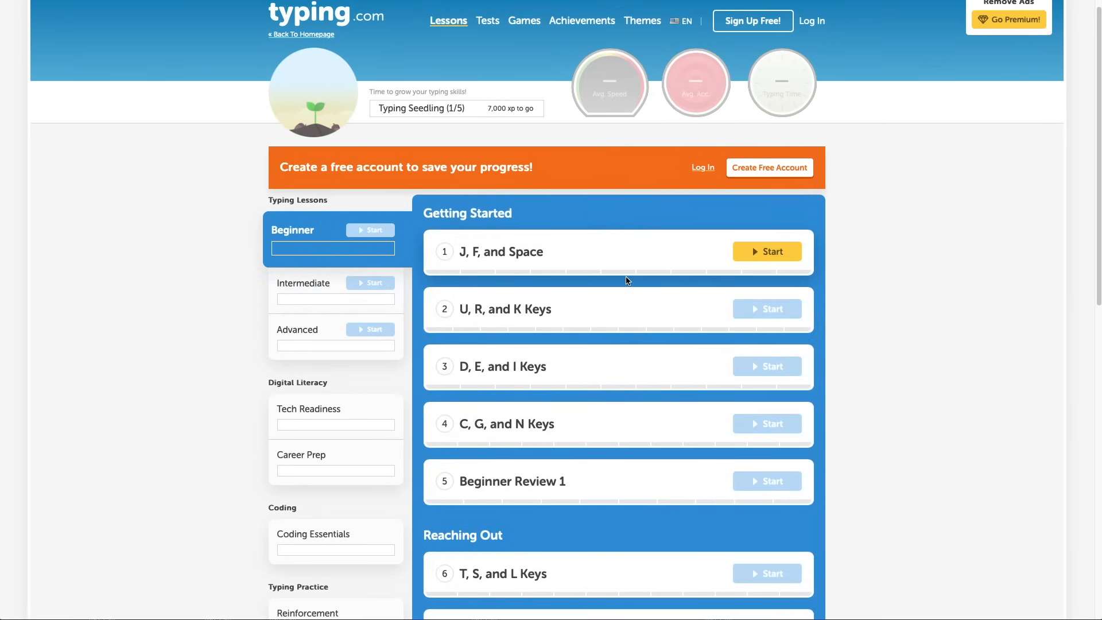
pyautogui.scroll(-3)
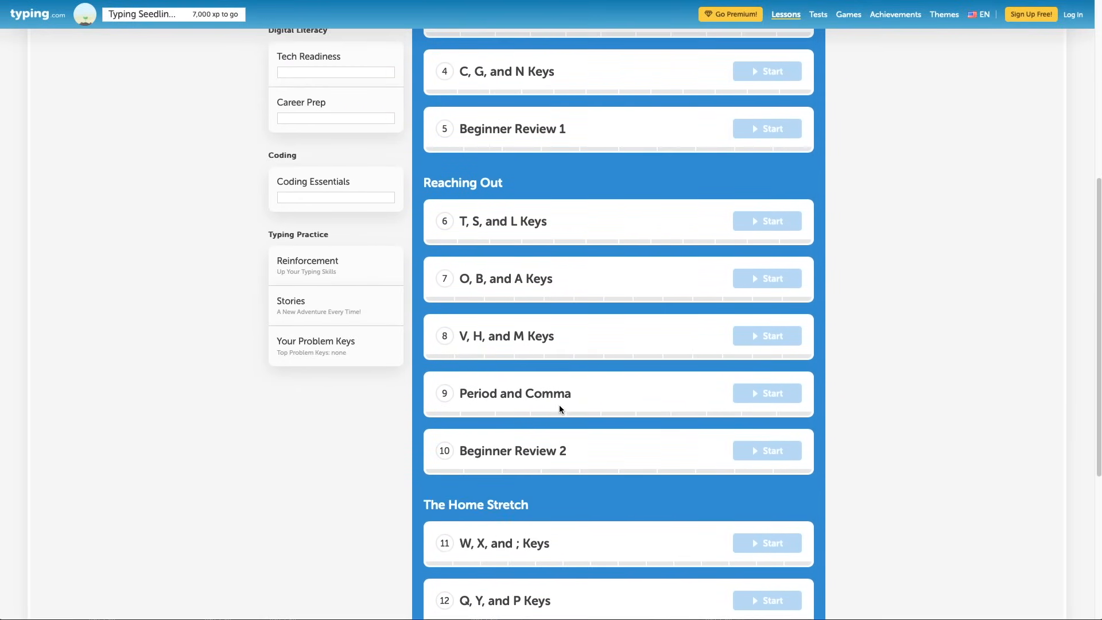
pyautogui.scroll(3)
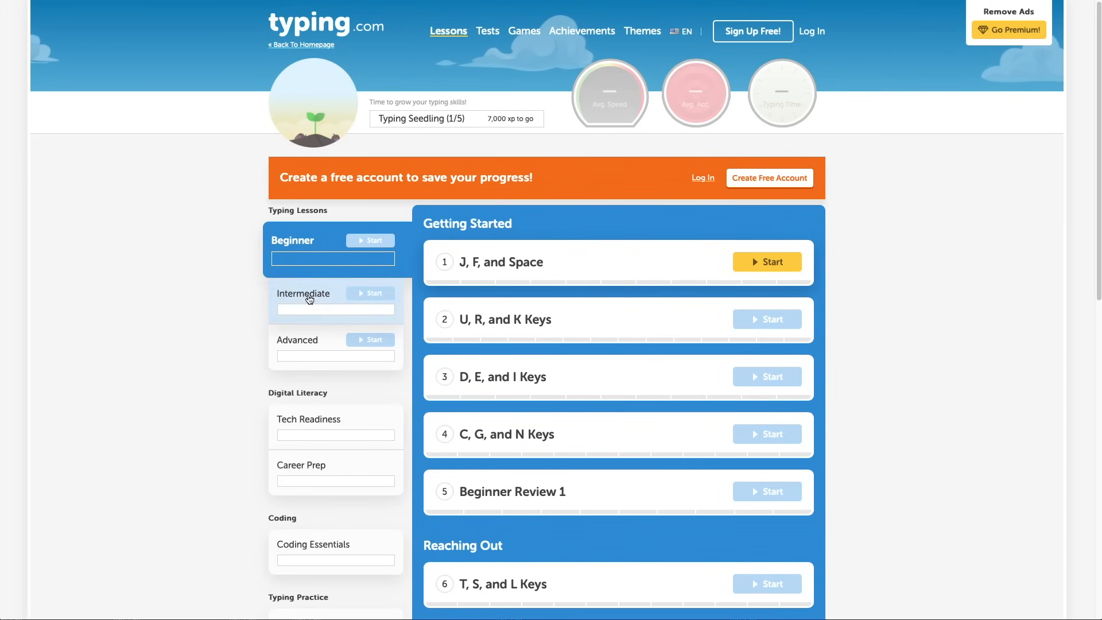
pyautogui.click(296, 340)
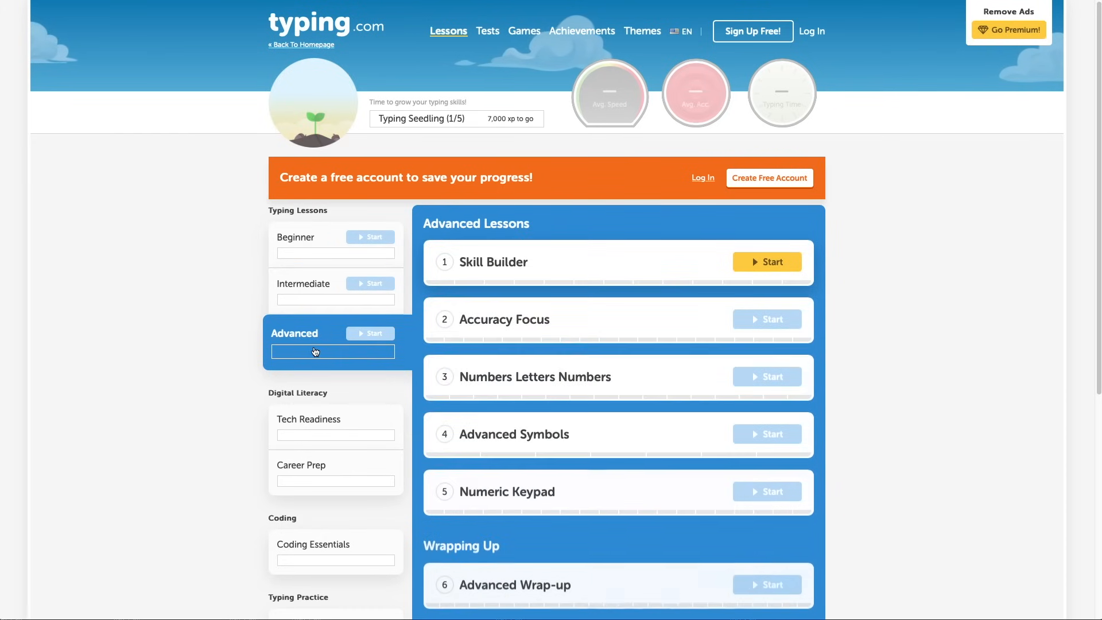
pyautogui.click(303, 283)
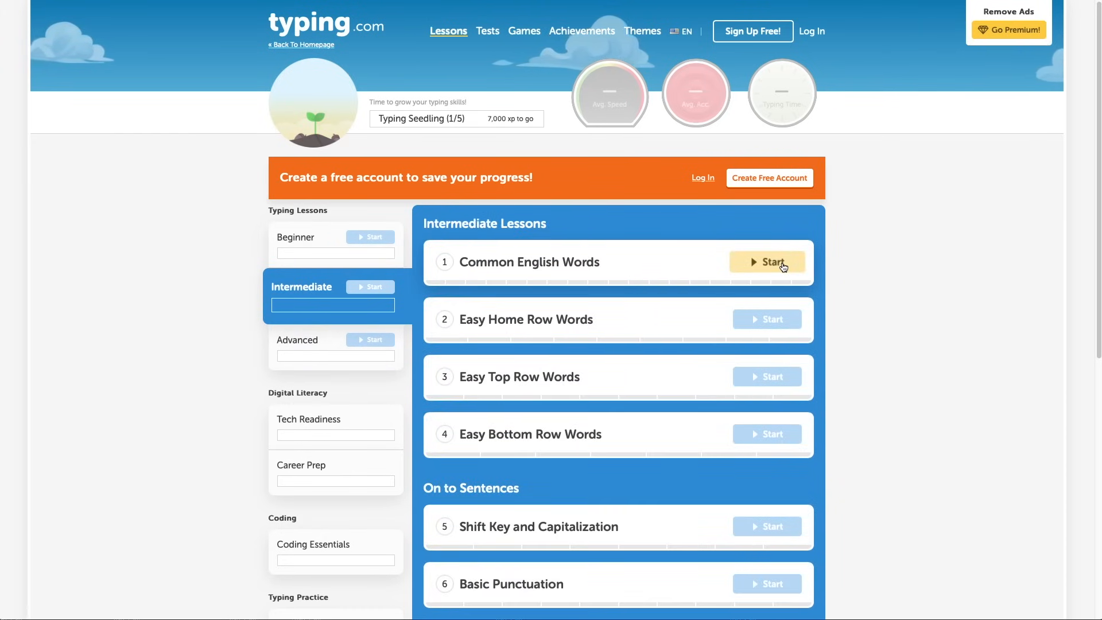
# Start the Intermediate Common English Words lesson and continue past its introduction
pyautogui.click(765, 261)
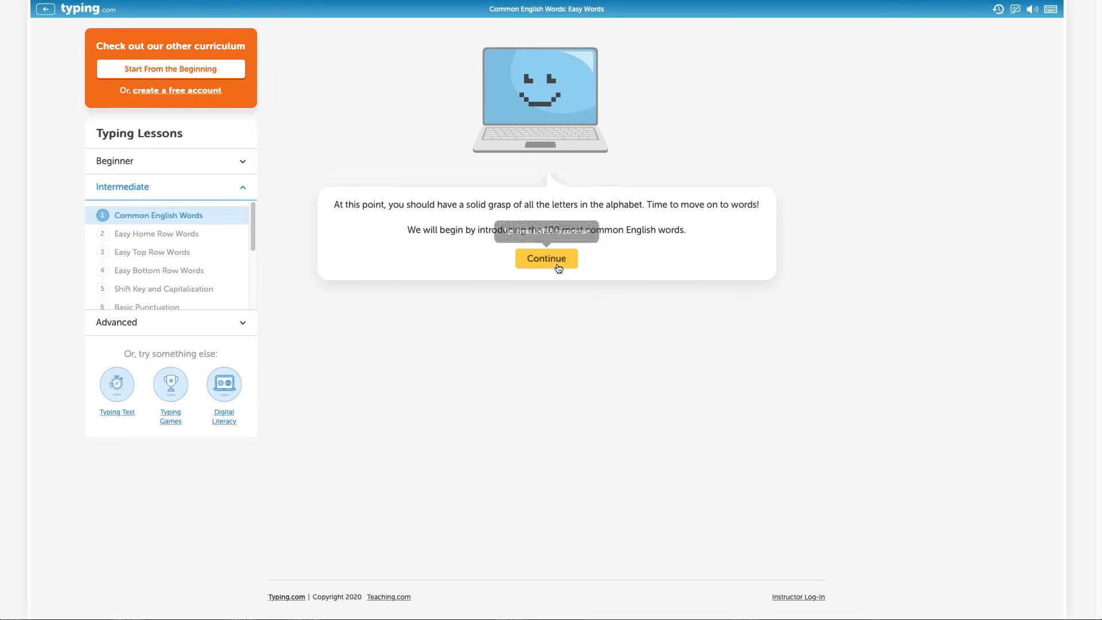
pyautogui.click(547, 258)
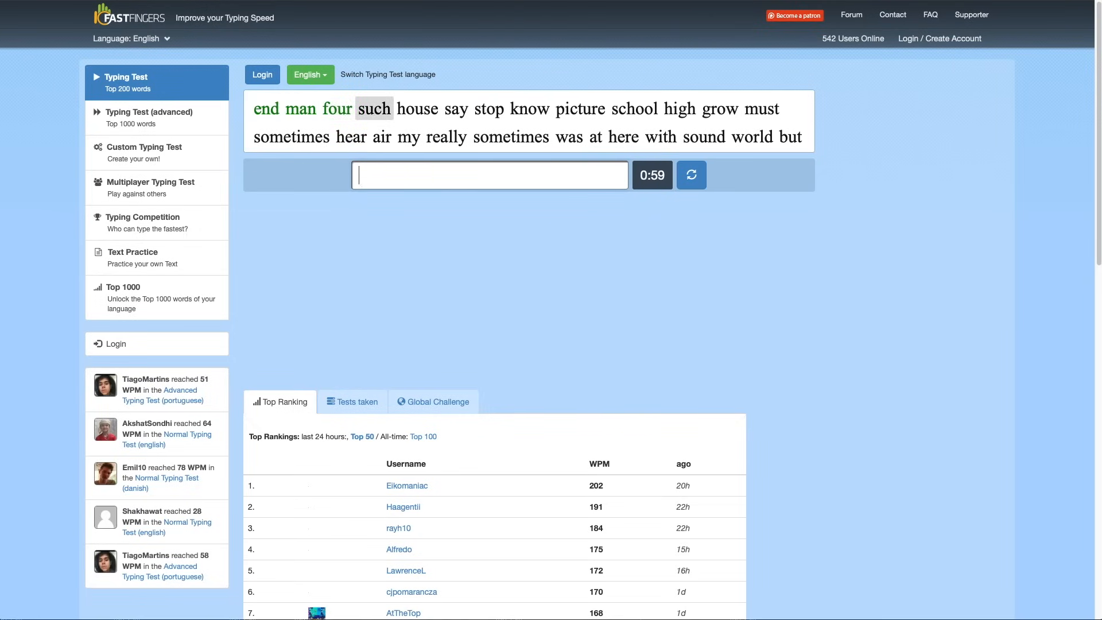
# Begin the 10FastFingers top-200-words test by typing the first displayed words
pyautogui.write('kn')
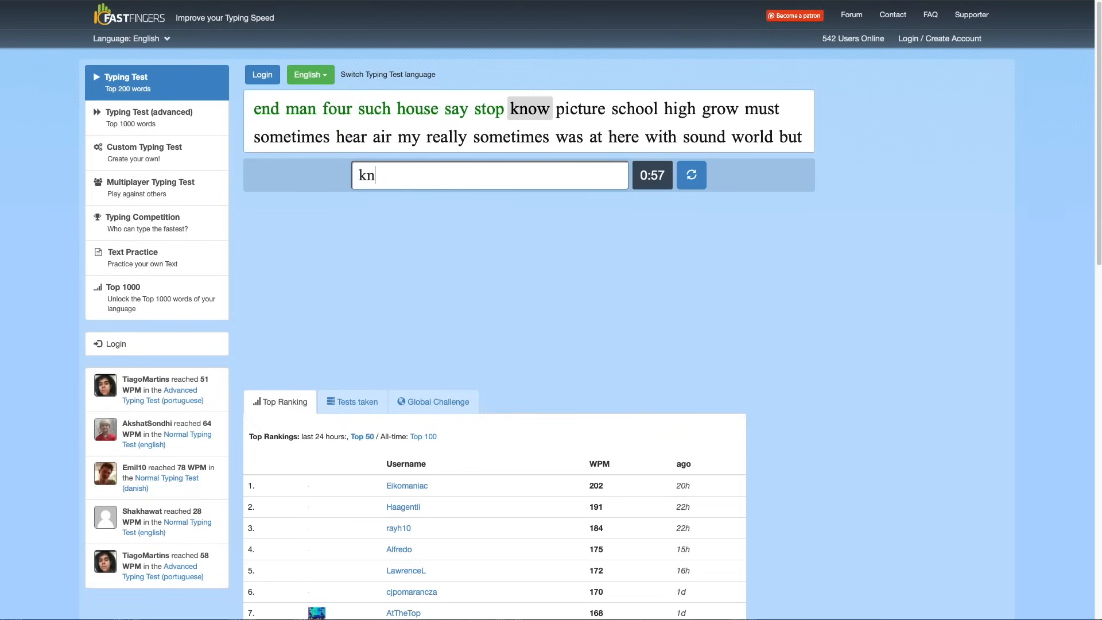